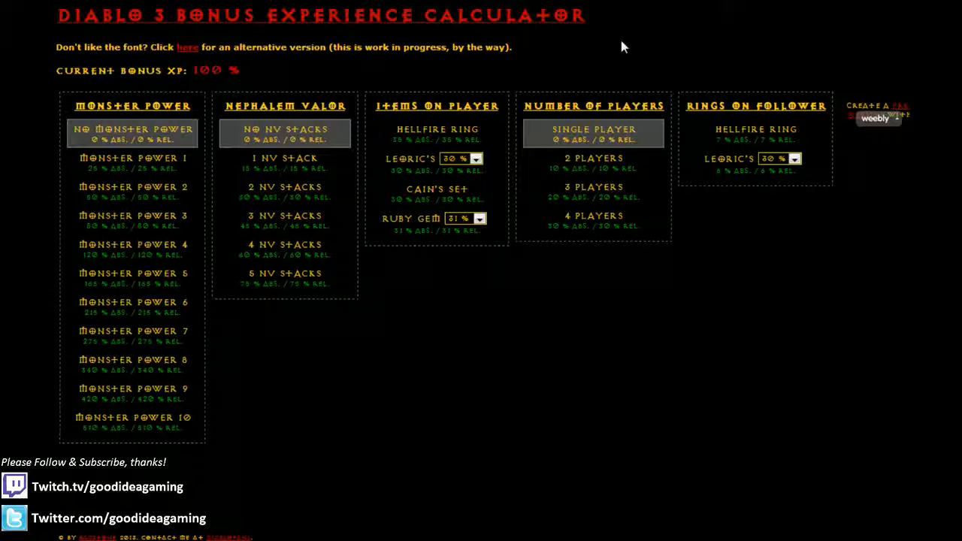
mouse_move(601, 49)
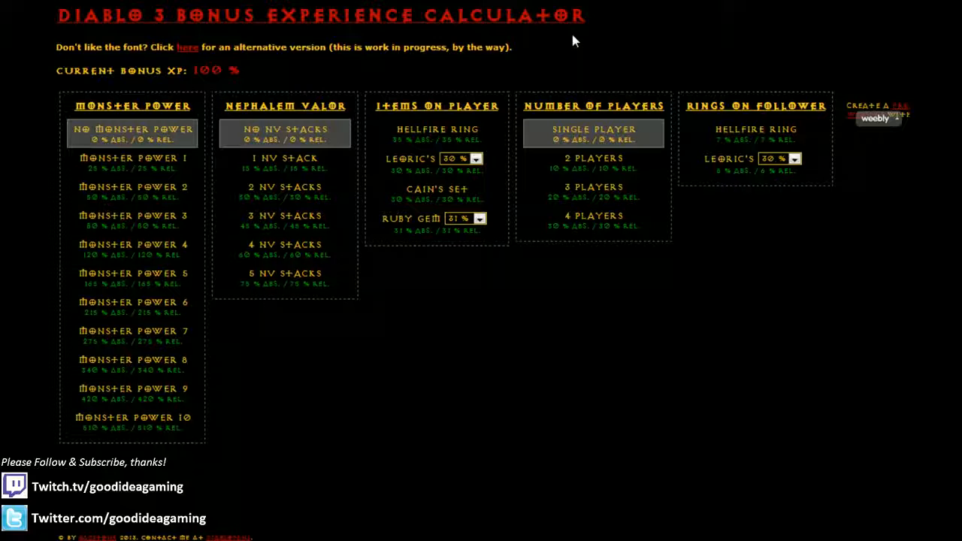
mouse_move(544, 46)
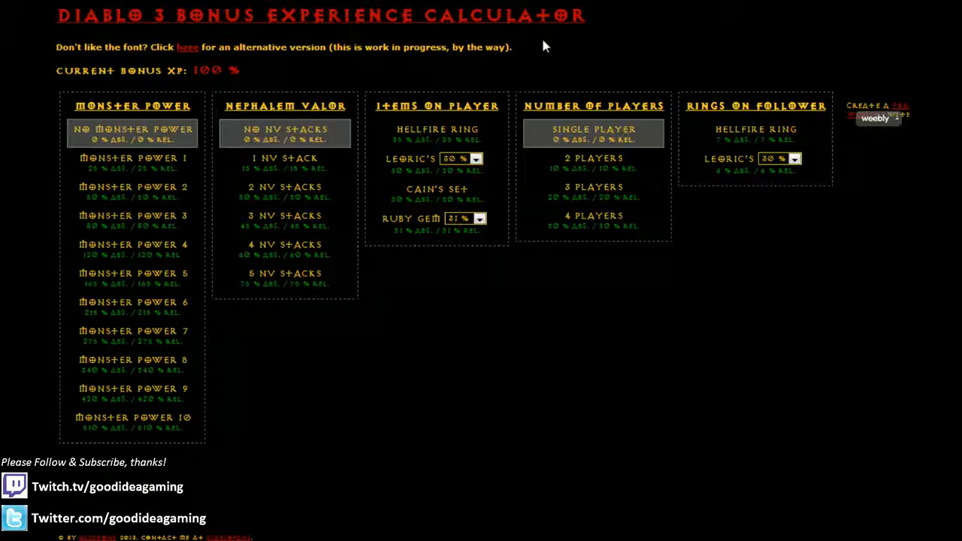
mouse_move(295, 34)
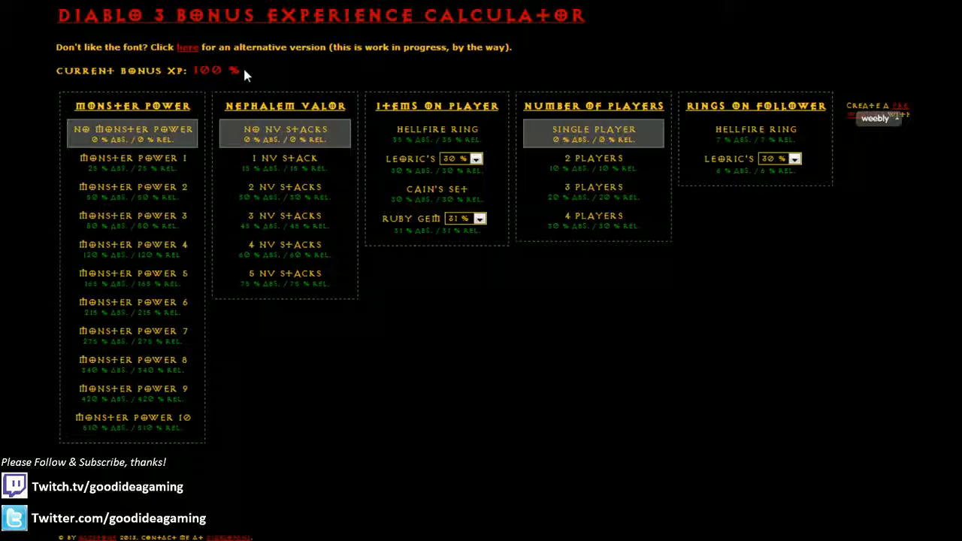
mouse_move(233, 126)
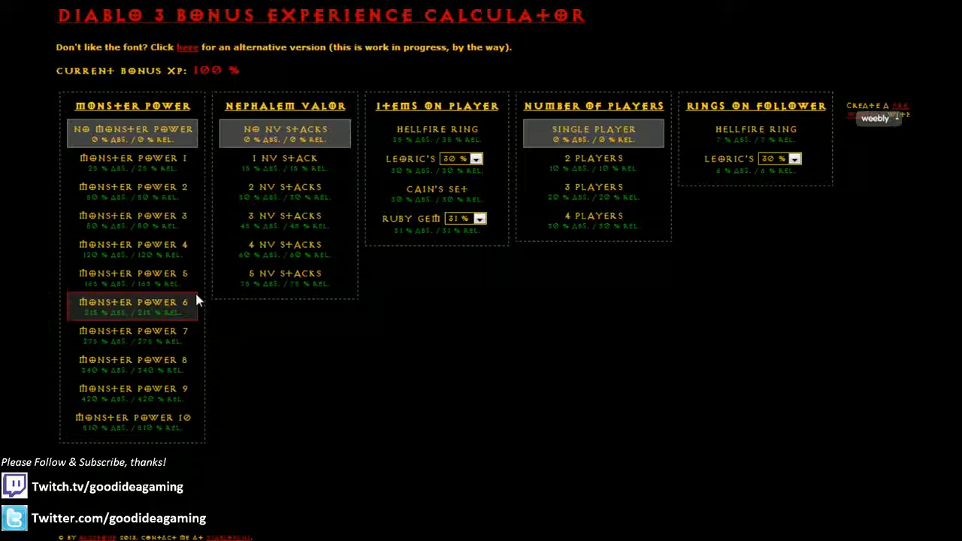
Step: Try the highest Monster Power, clear it, then settle on Monster Power 5
click(133, 422)
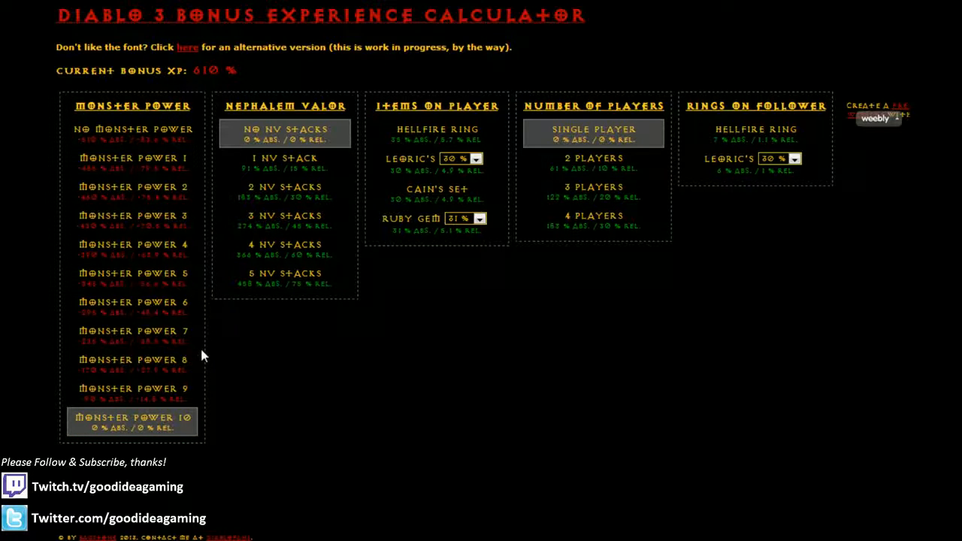
click(133, 278)
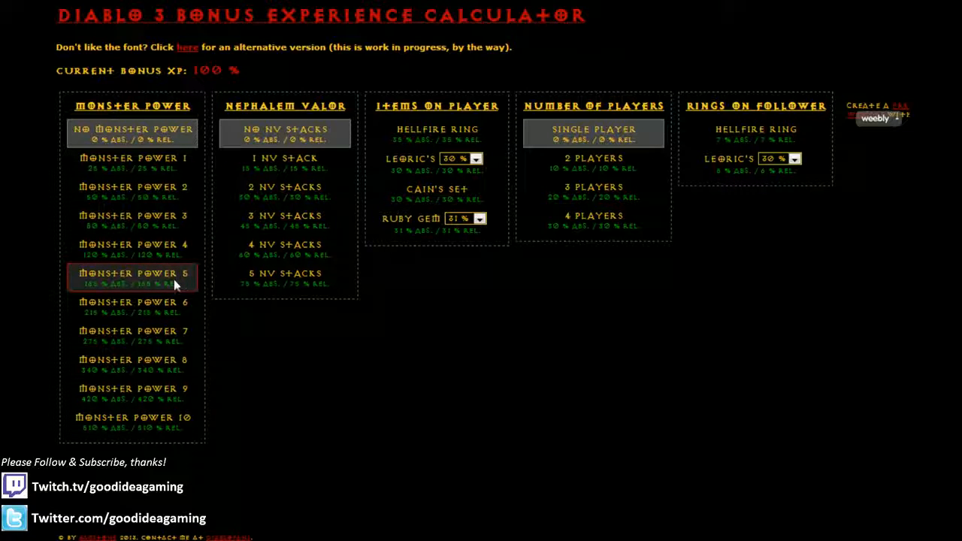
click(285, 278)
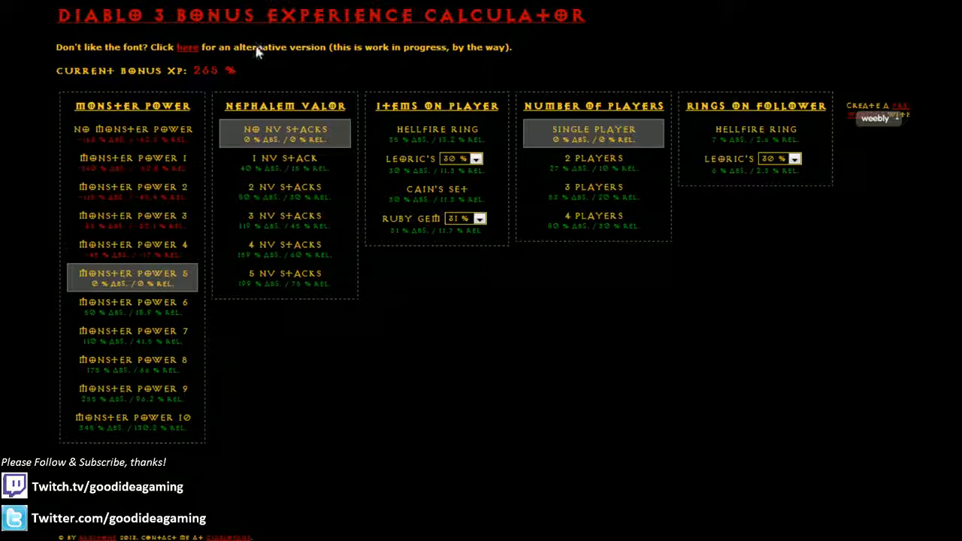
mouse_move(233, 75)
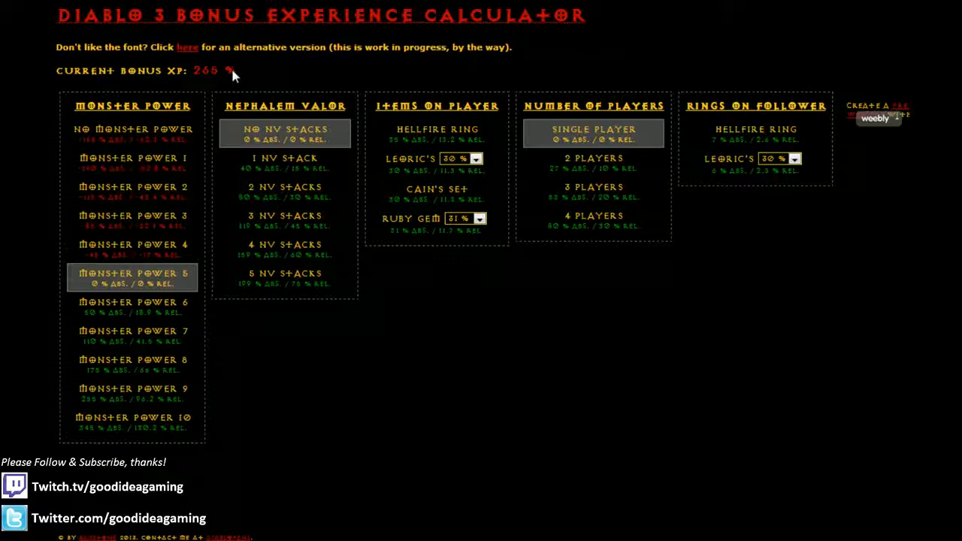
Step: Cycle through the Nephalem Valor stack options, ending on 5 NV stacks
click(285, 190)
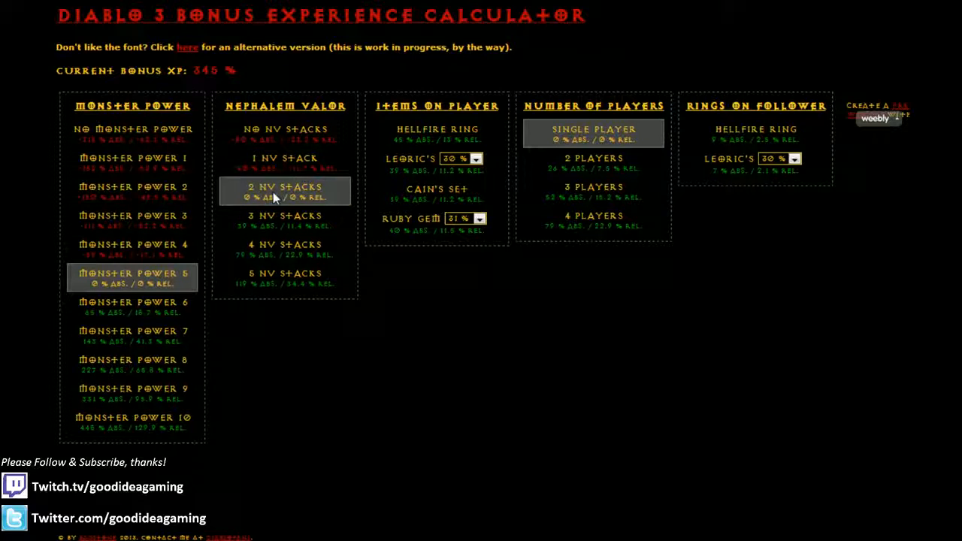
click(285, 220)
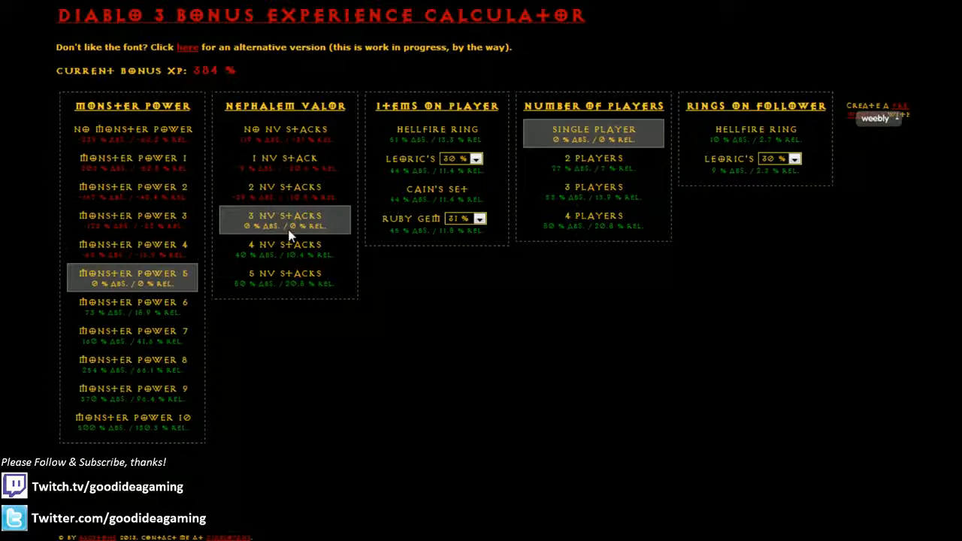
click(285, 244)
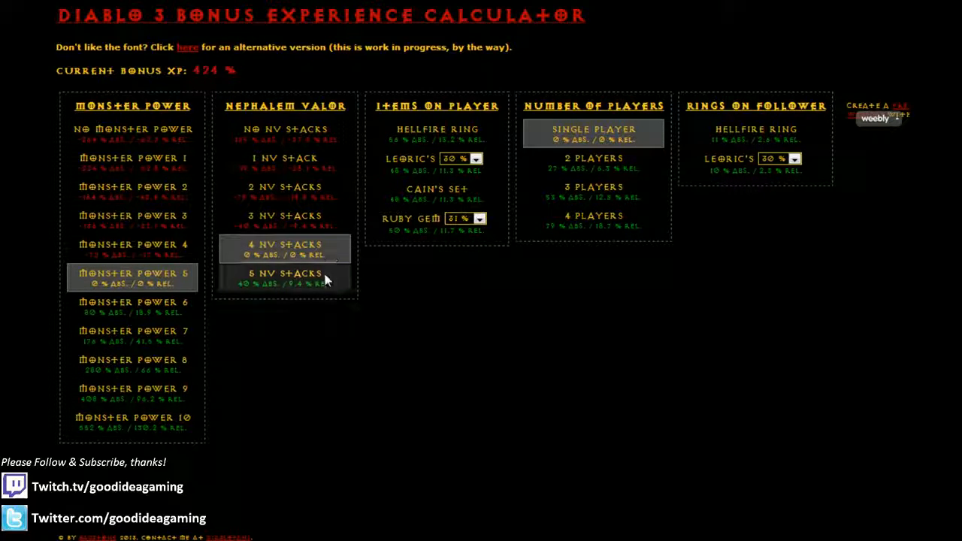
click(284, 129)
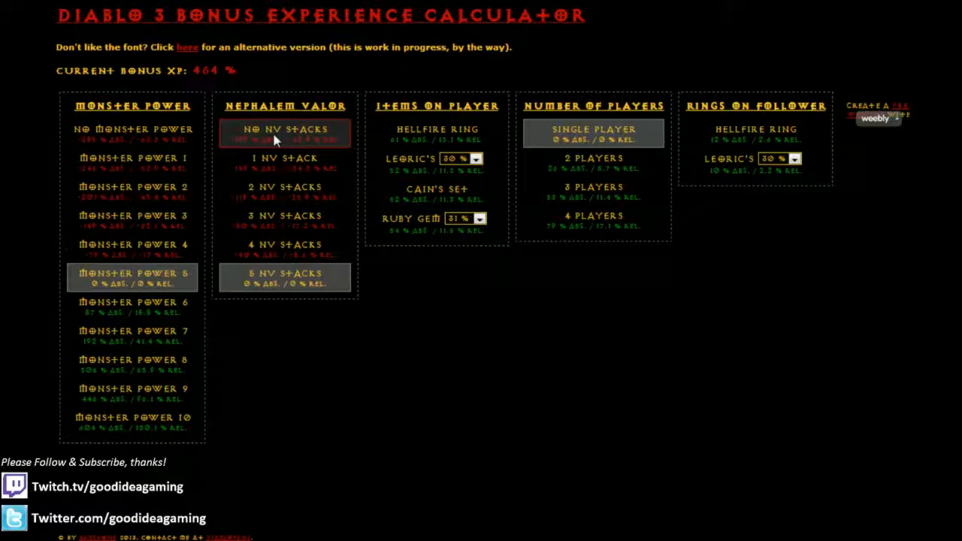
click(284, 190)
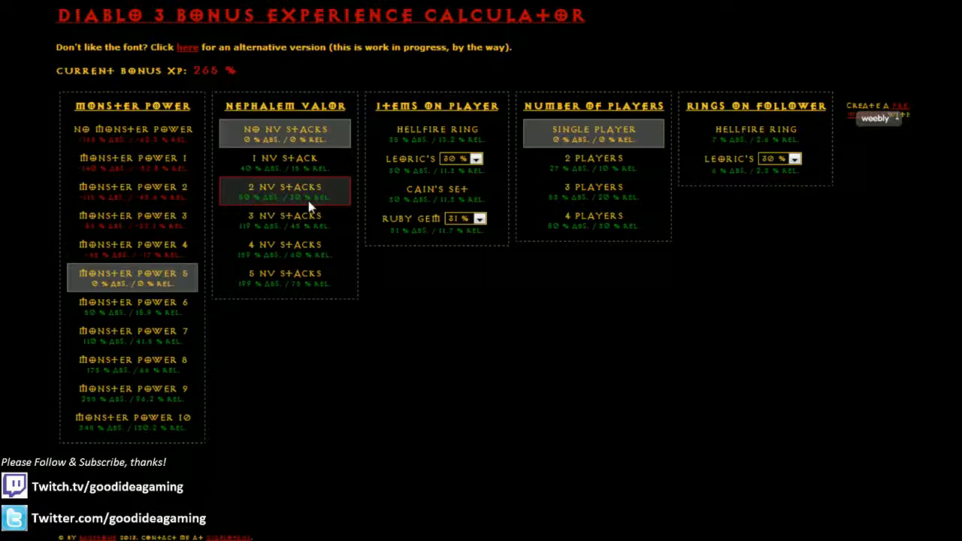
click(284, 248)
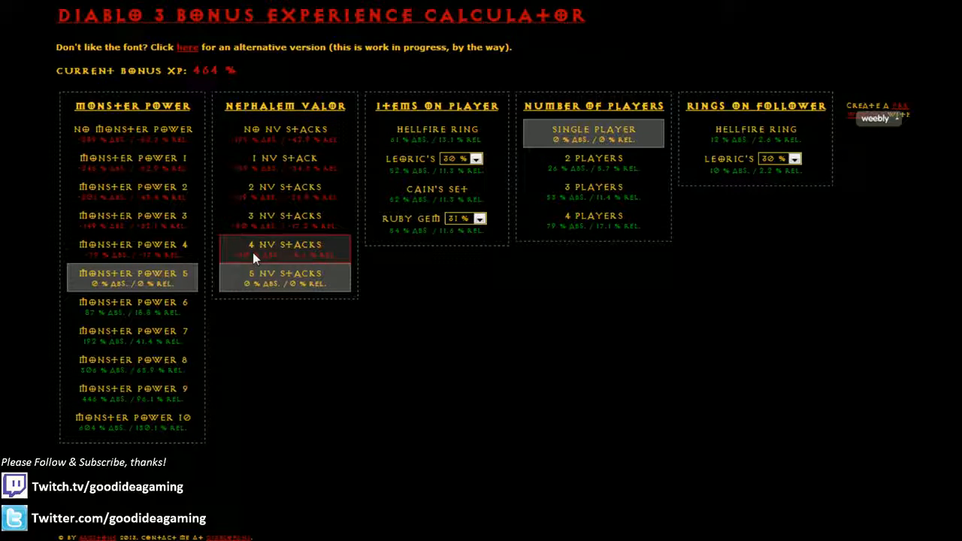
click(284, 132)
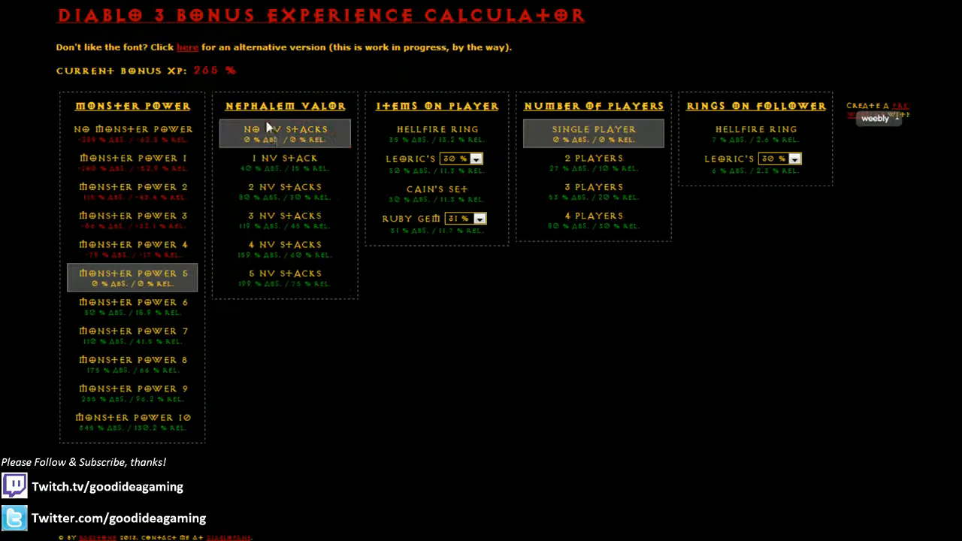
click(284, 273)
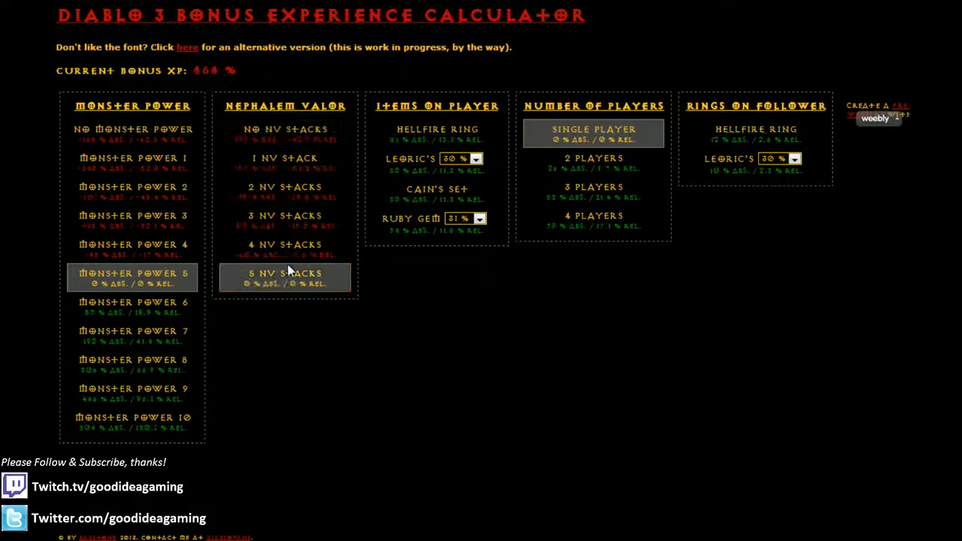
click(285, 216)
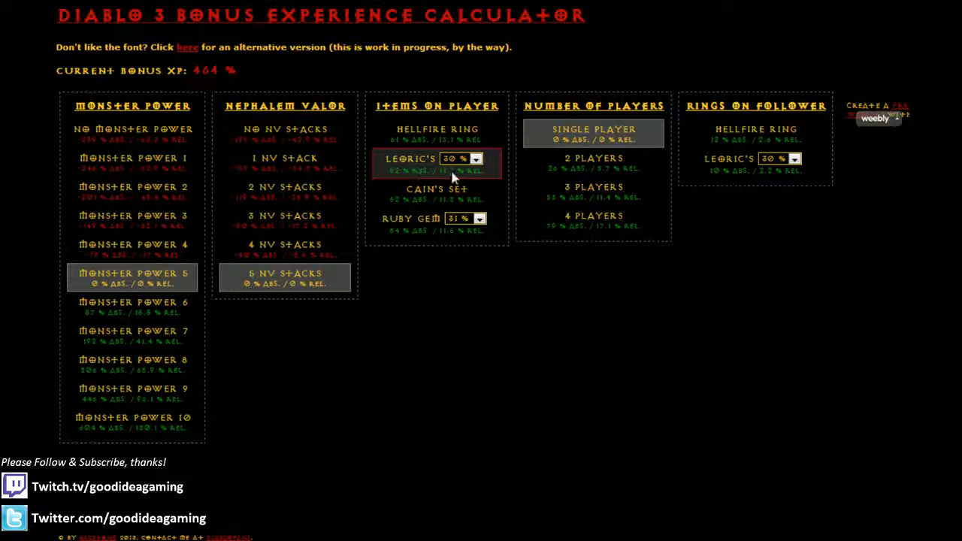
Step: Browse the Items on Player options and set the Ruby Gem to 31%
click(475, 158)
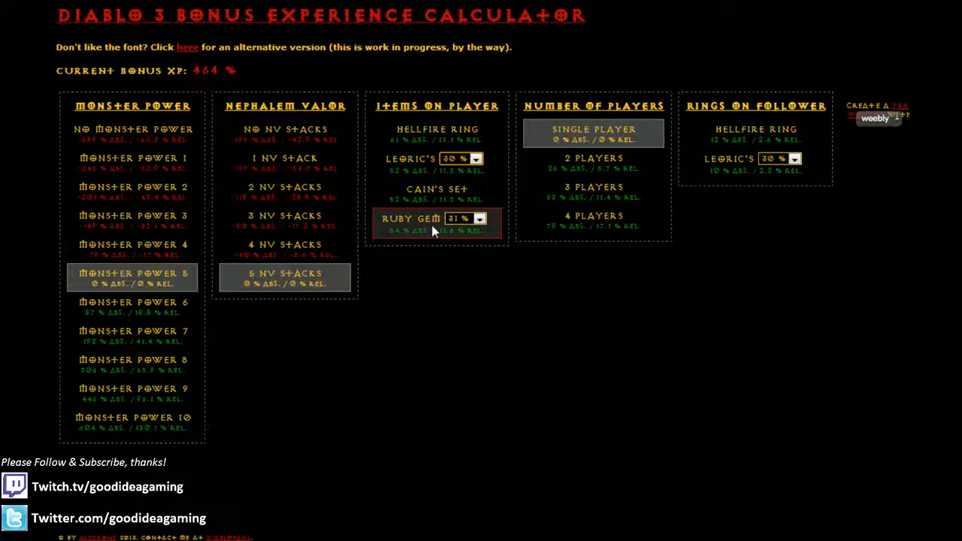
click(478, 218)
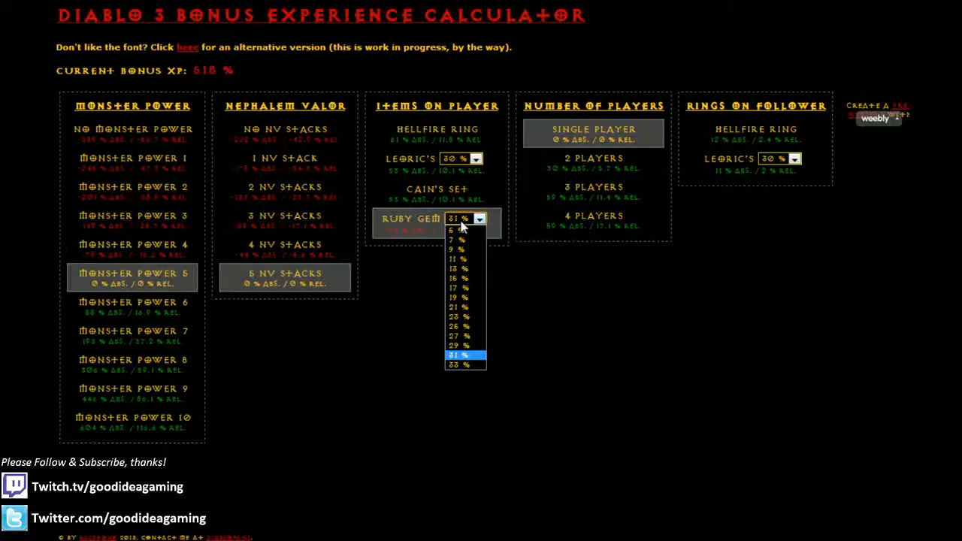
click(458, 355)
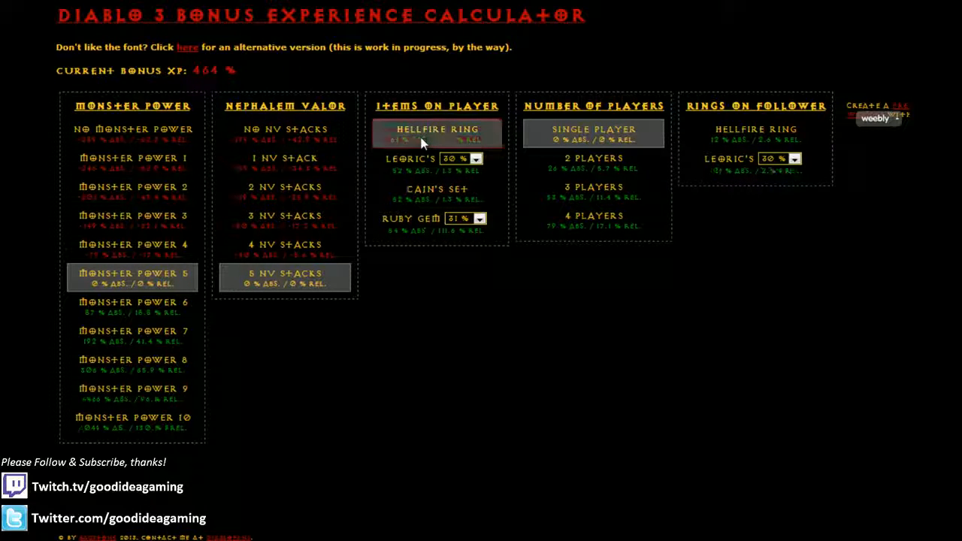
click(437, 192)
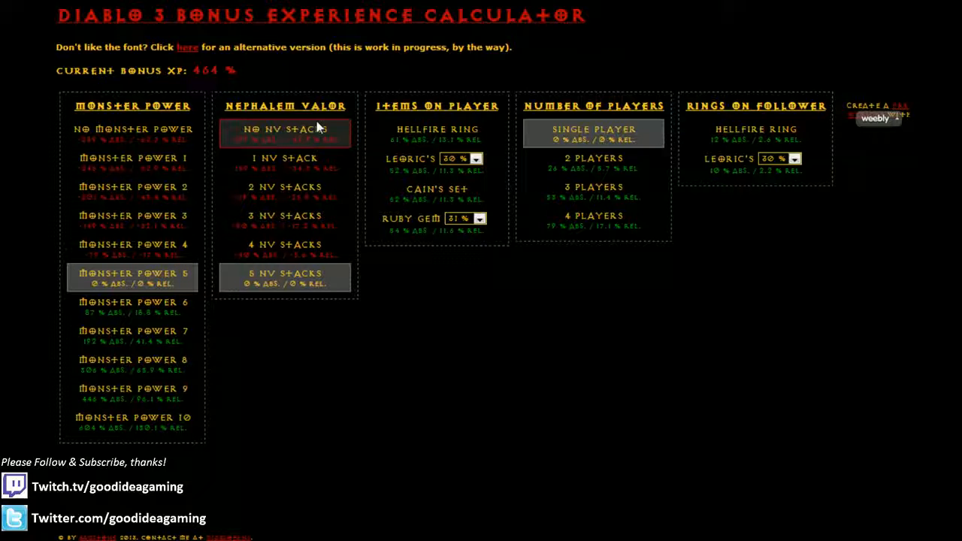
click(284, 158)
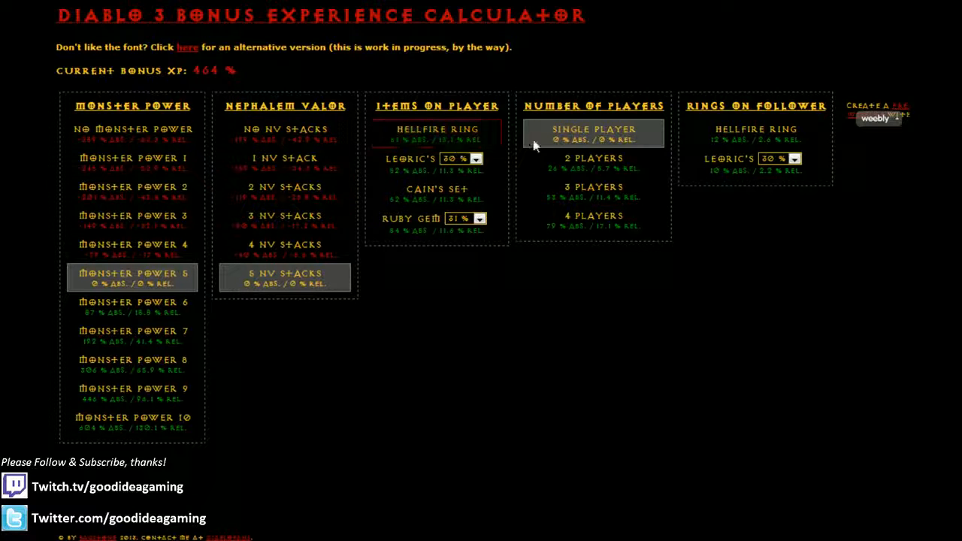
click(593, 161)
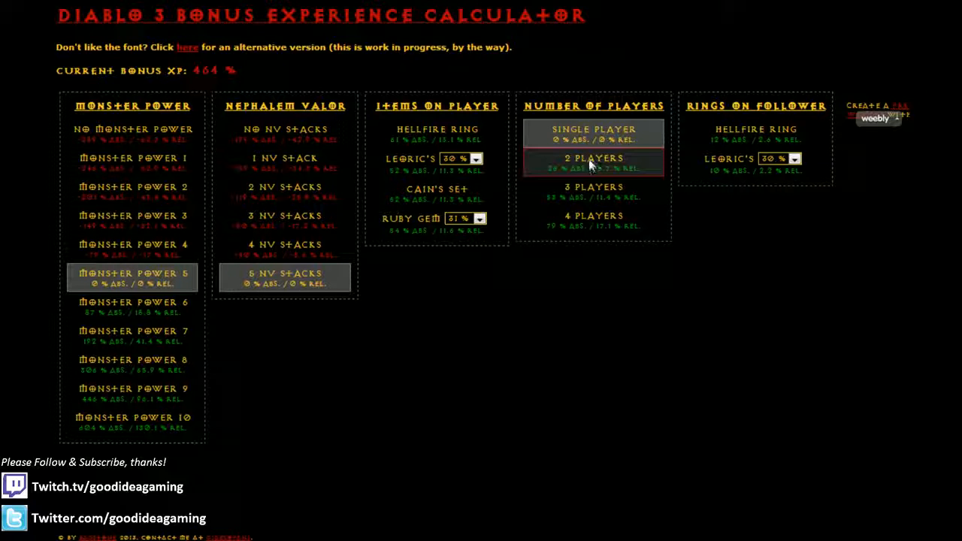
click(593, 160)
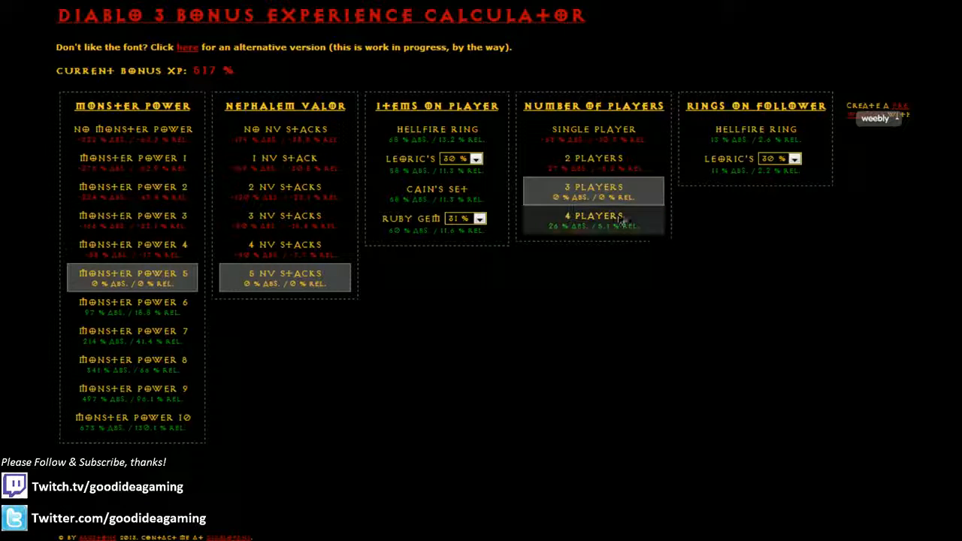
click(593, 220)
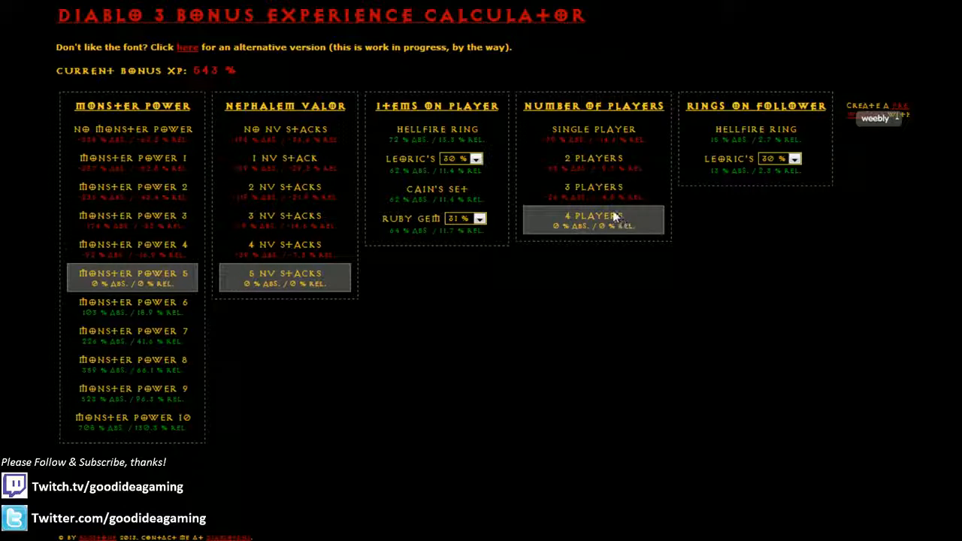
click(592, 129)
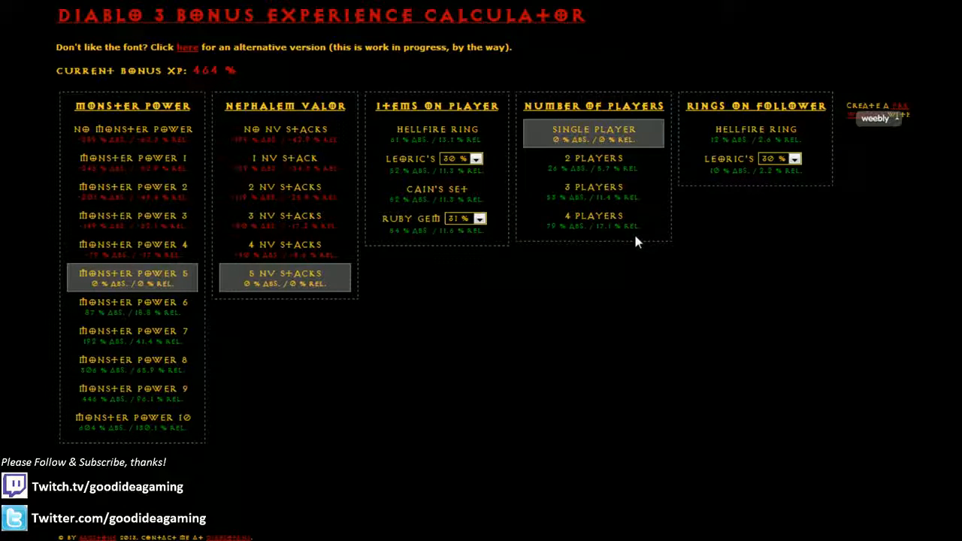
click(593, 220)
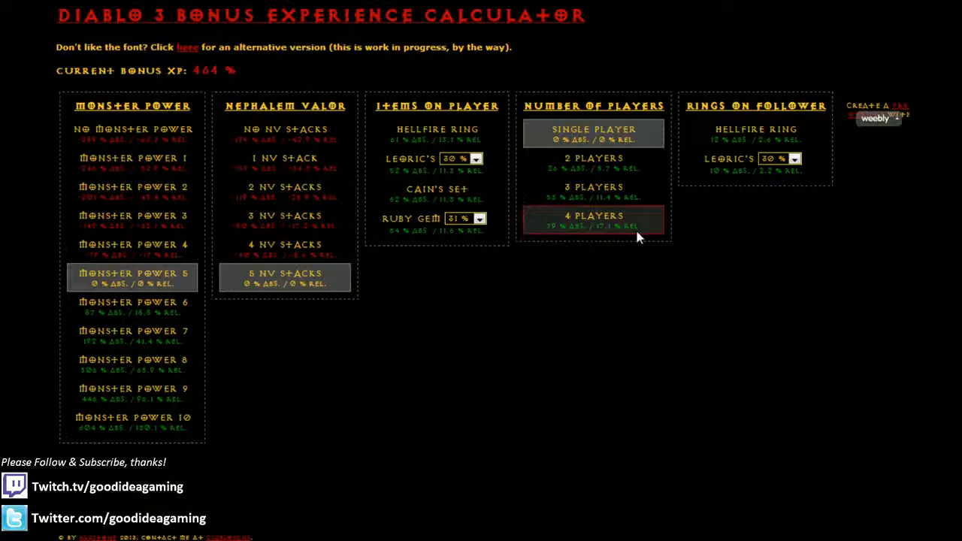
click(592, 133)
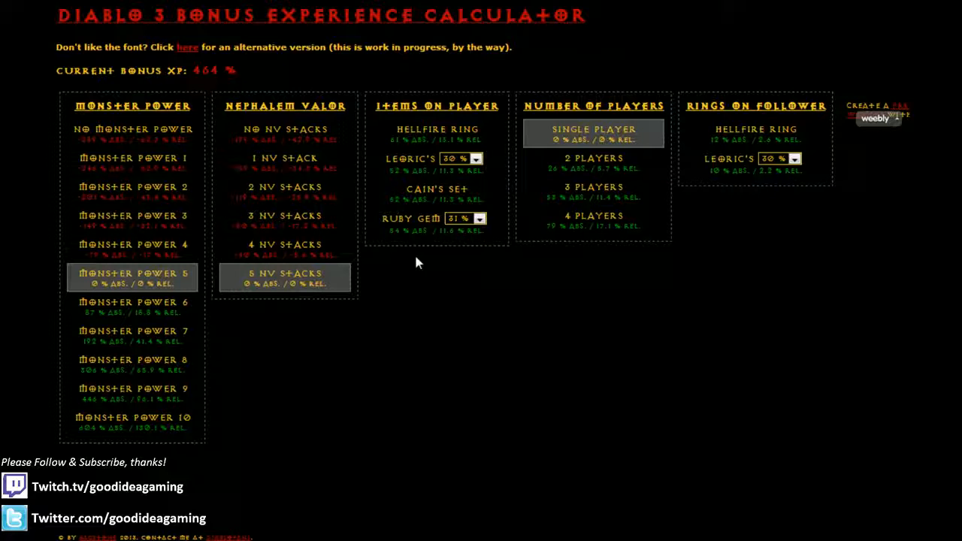
mouse_move(451, 284)
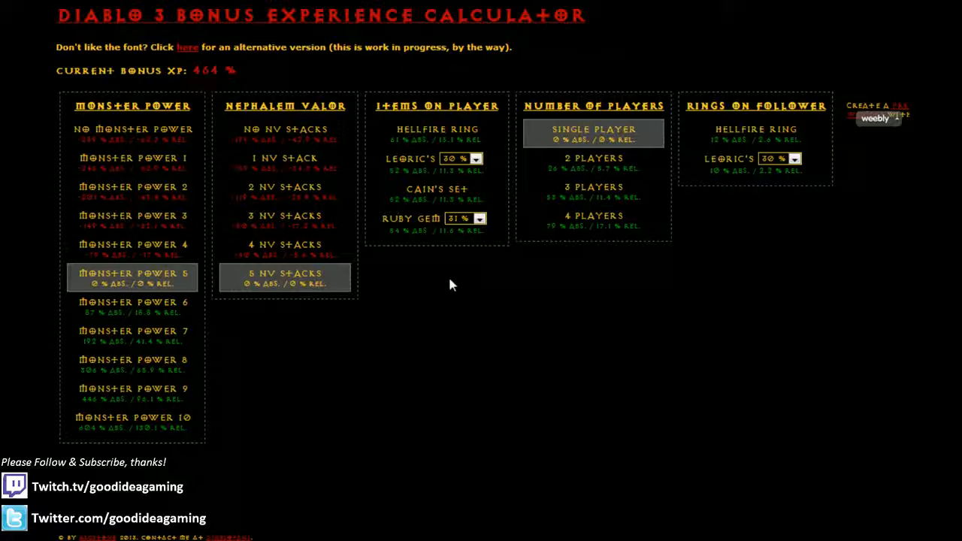
mouse_move(668, 265)
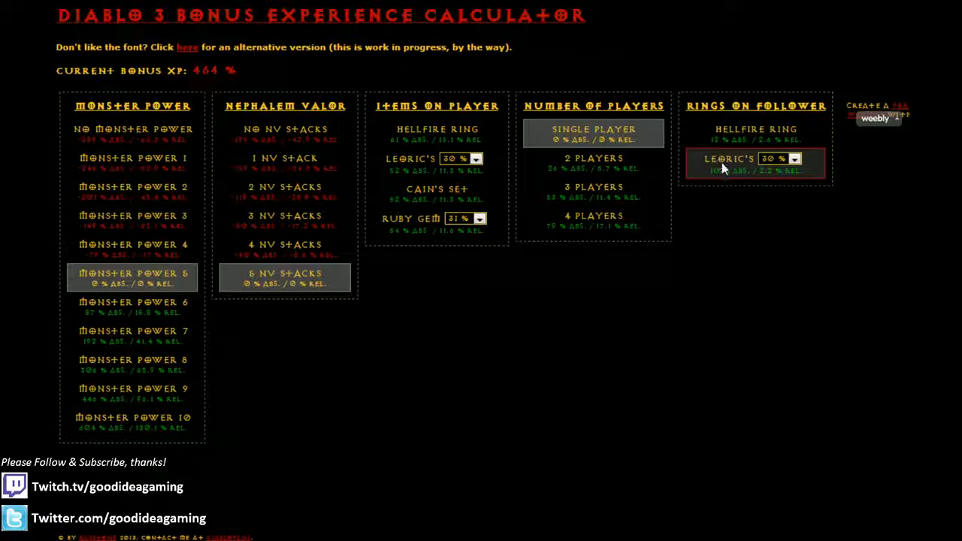
click(779, 159)
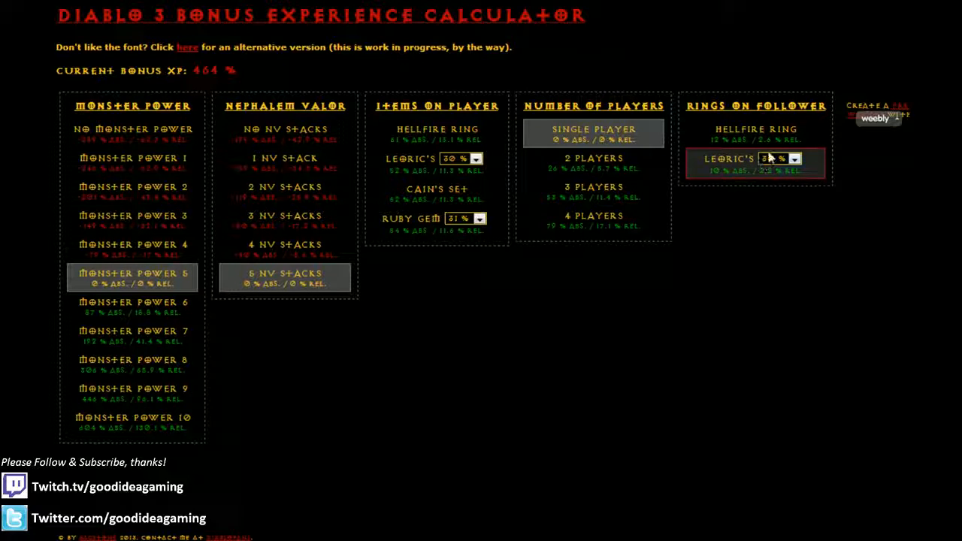
click(780, 159)
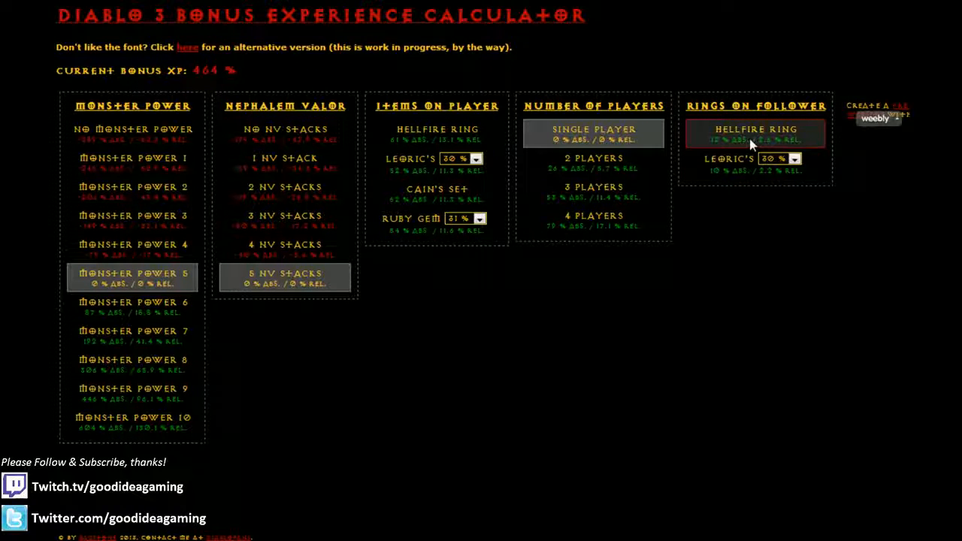
click(755, 134)
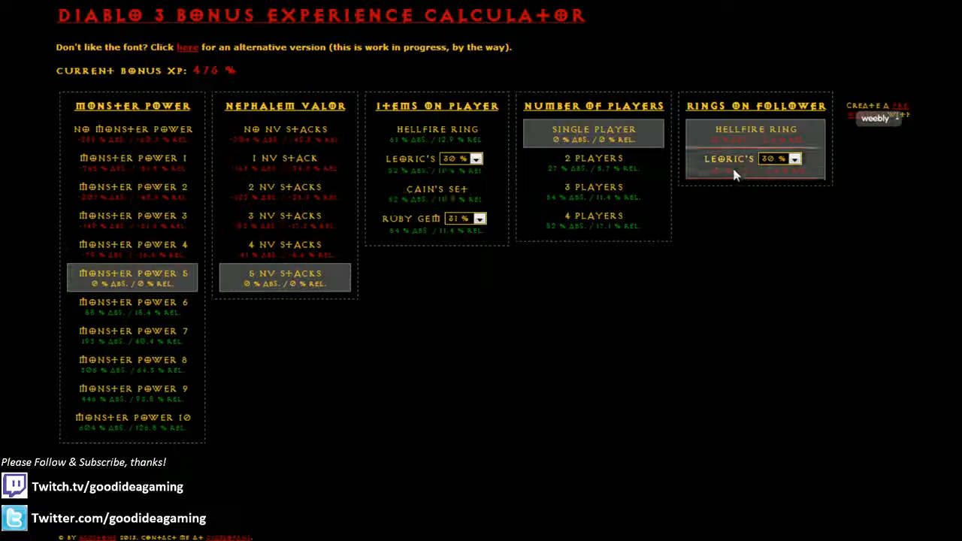
click(755, 129)
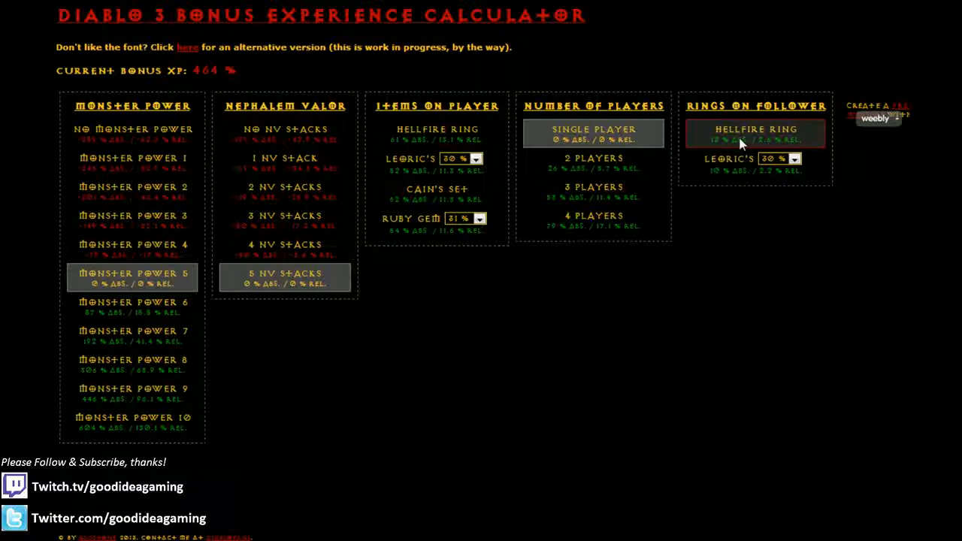
click(755, 157)
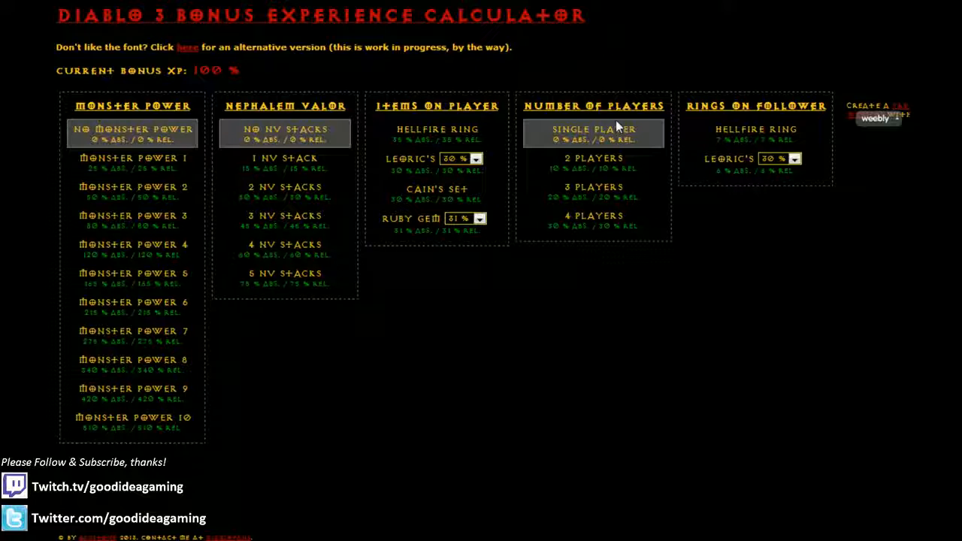
mouse_move(505, 121)
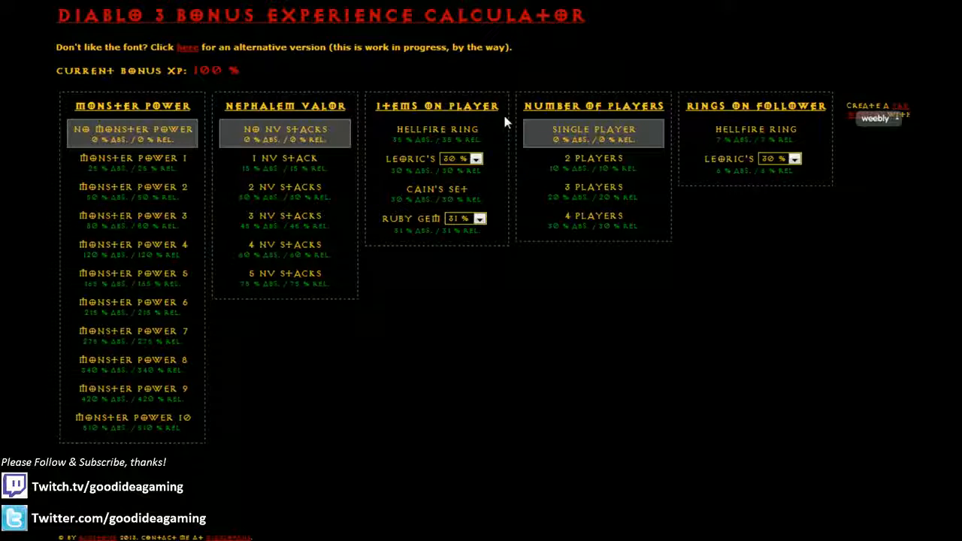